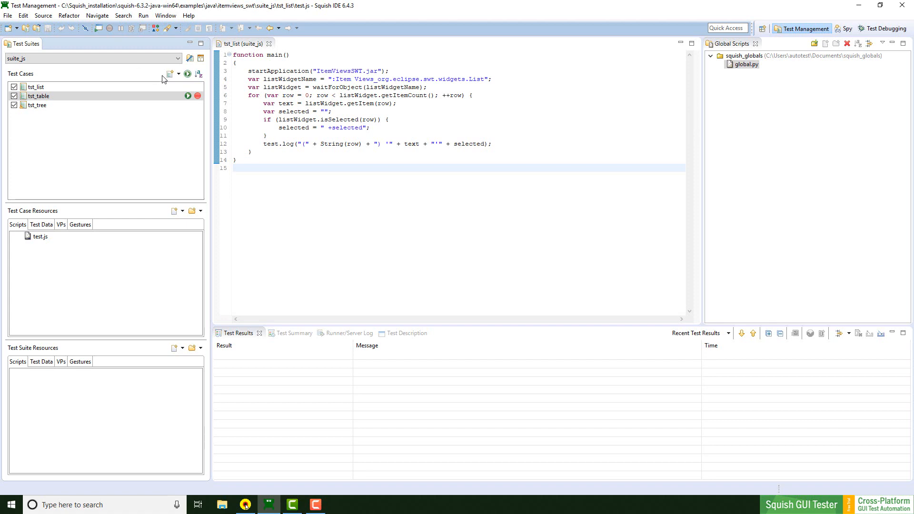
# Run all test cases of suite_js so tst_list logs its list items in the results
pyautogui.click(187, 82)
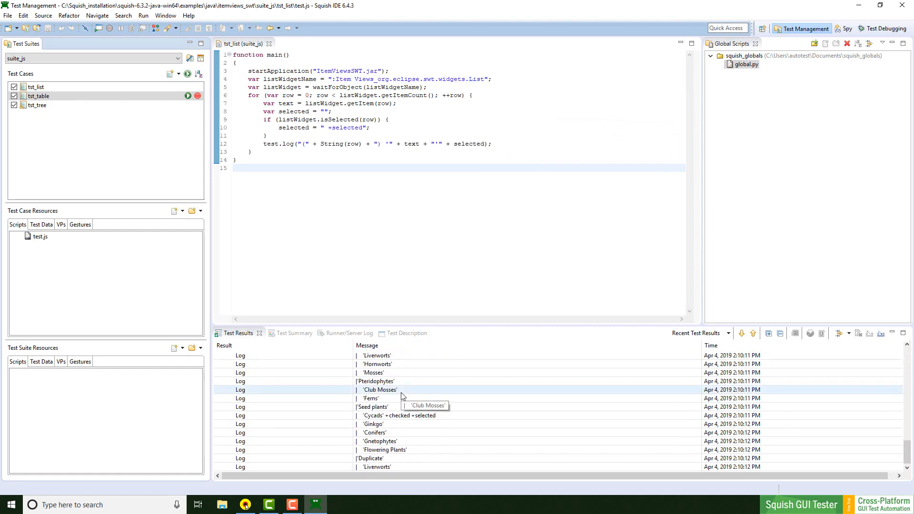
# Show the suite_js settings listing its path, Java toolkit, JavaScript language and object map file
pyautogui.click(259, 178)
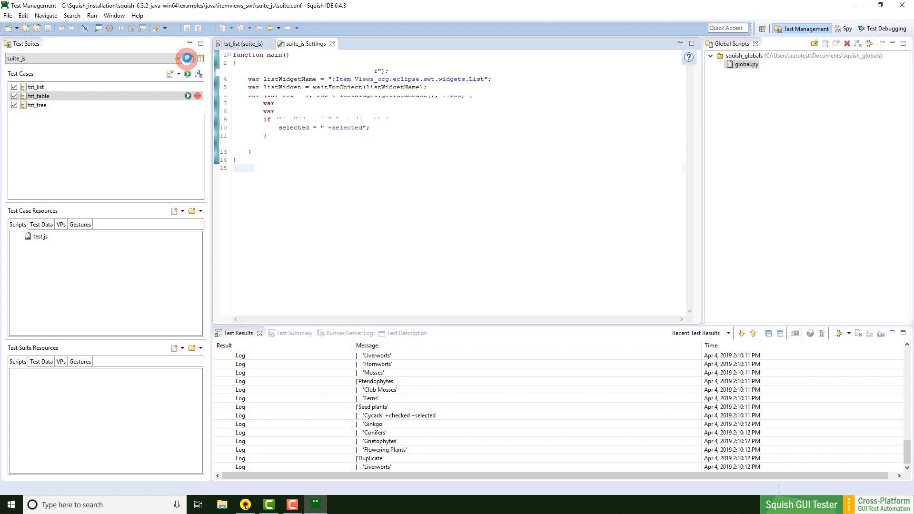
pyautogui.click(305, 44)
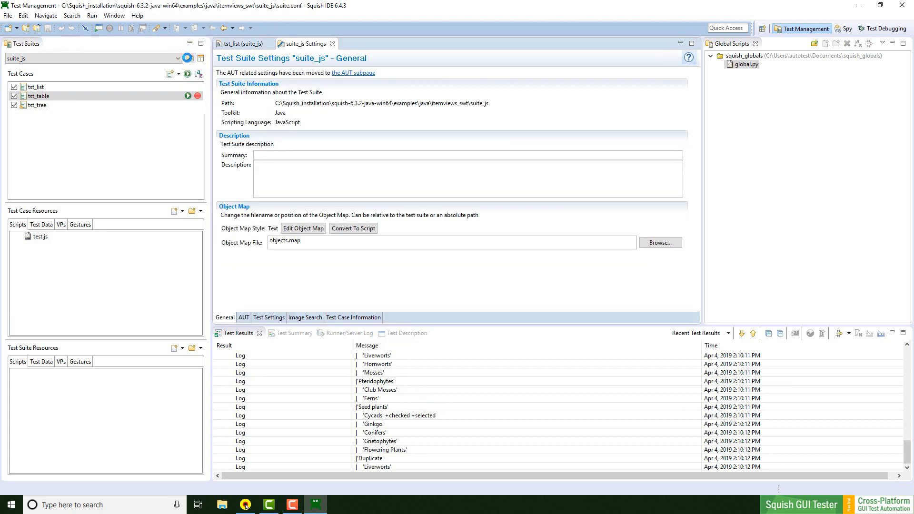
pyautogui.moveTo(225, 170)
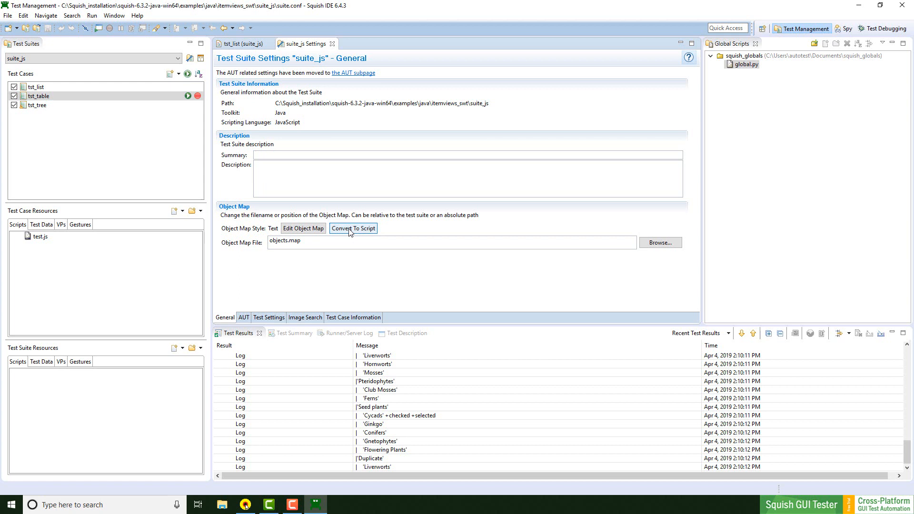
# Start Convert To Script as Copy & Convert, keeping the text-based object map as fallback, and proceed to naming
pyautogui.click(352, 228)
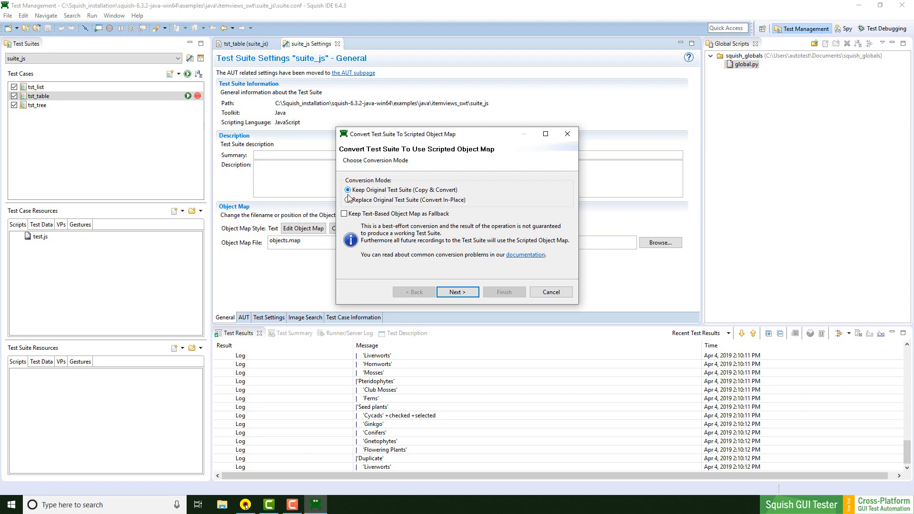
pyautogui.click(347, 200)
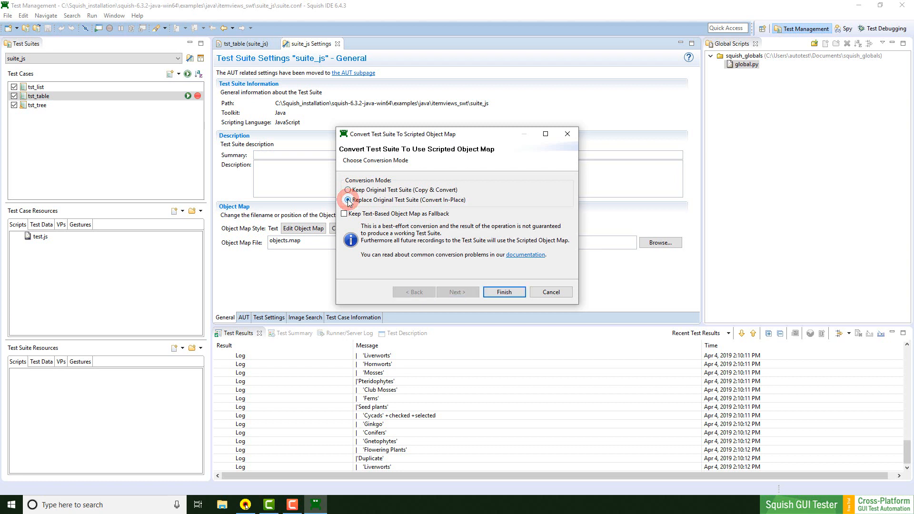
pyautogui.click(347, 200)
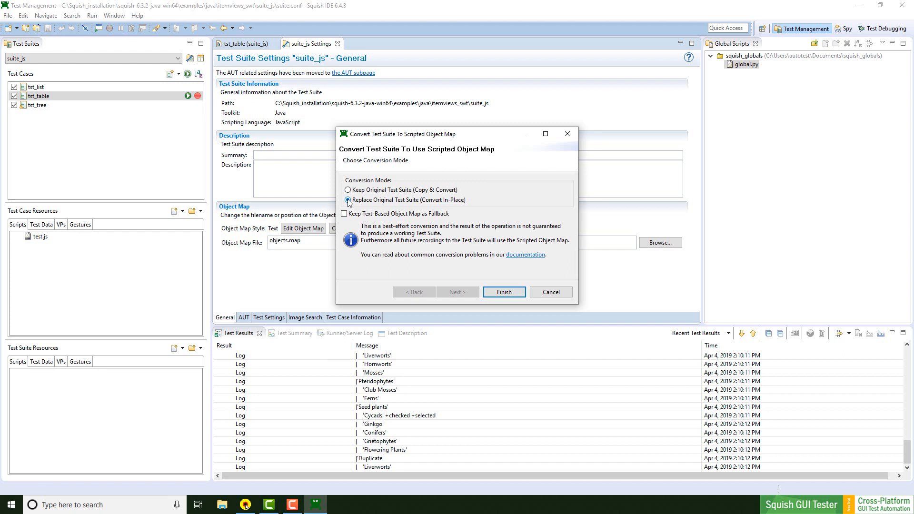
pyautogui.click(348, 189)
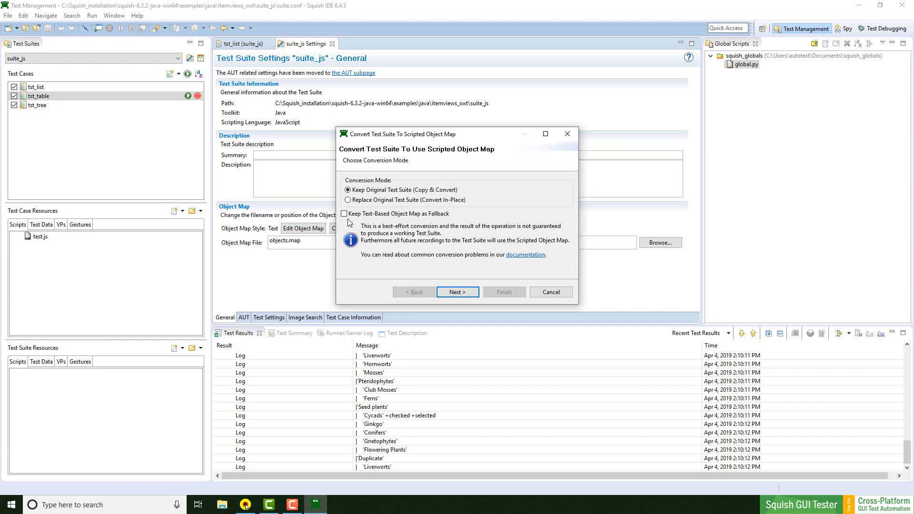
pyautogui.click(344, 213)
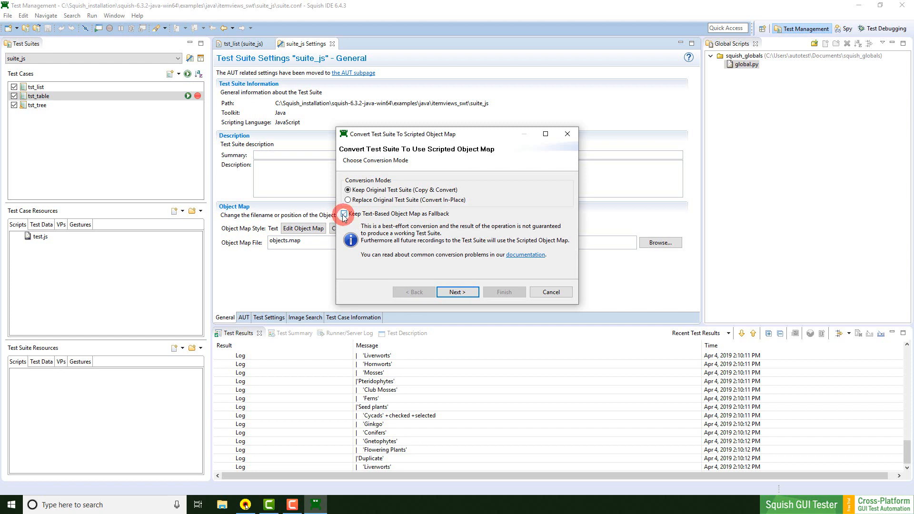
pyautogui.click(344, 213)
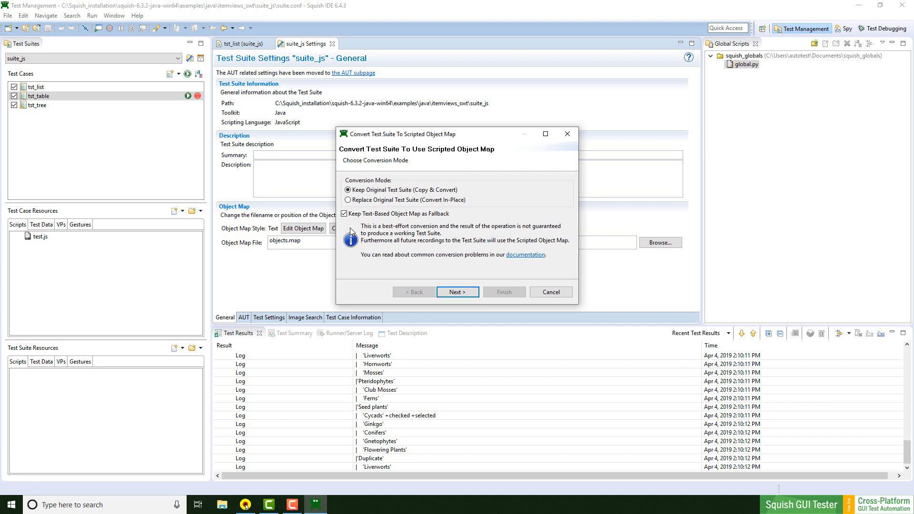
pyautogui.moveTo(436, 300)
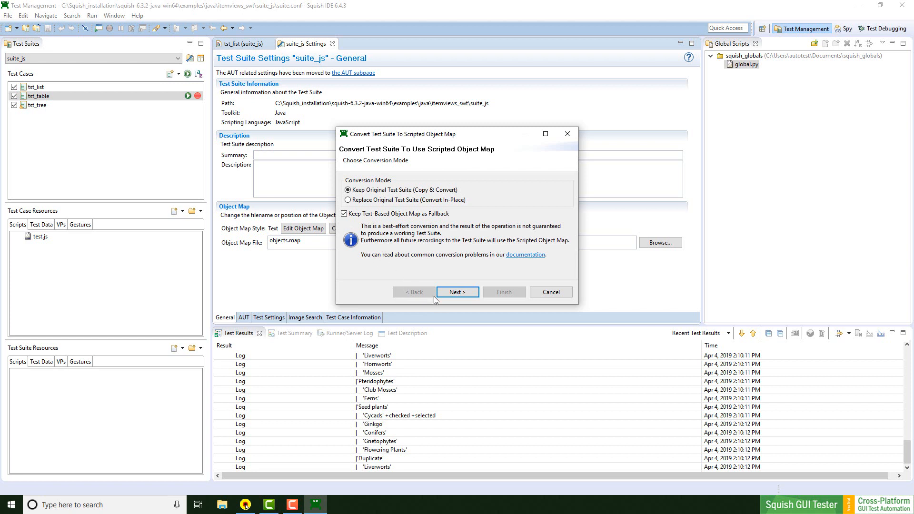
pyautogui.click(457, 293)
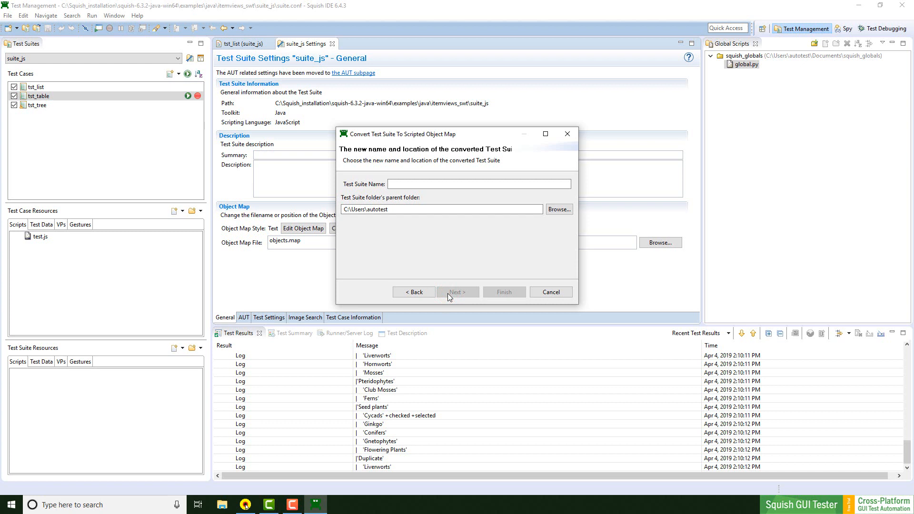
# Name the converted suite js_scripted under parent folder C:\Users\autotest and finish the wizard
pyautogui.click(478, 184)
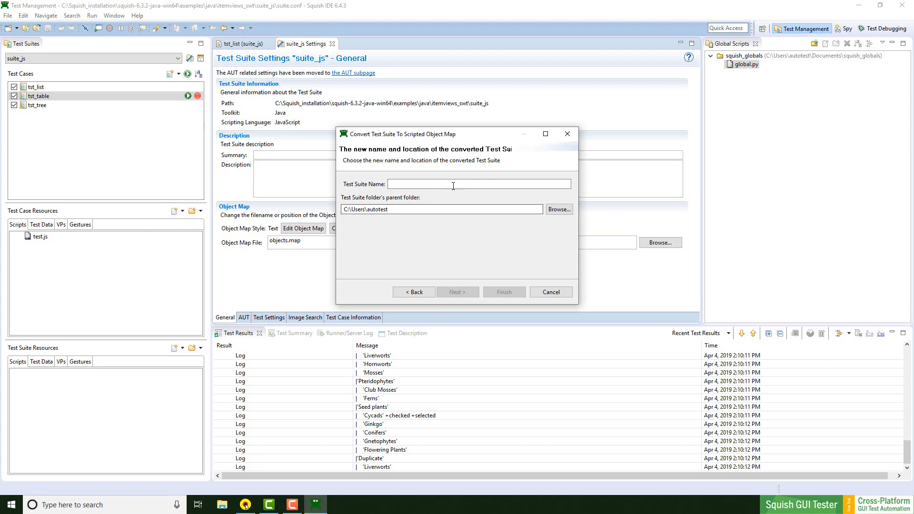
pyautogui.click(478, 184)
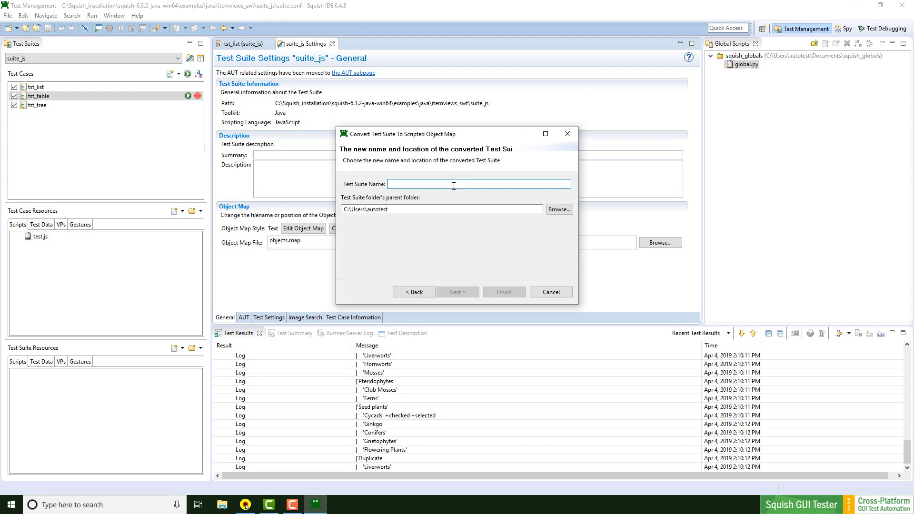
pyautogui.write('js_scripted')
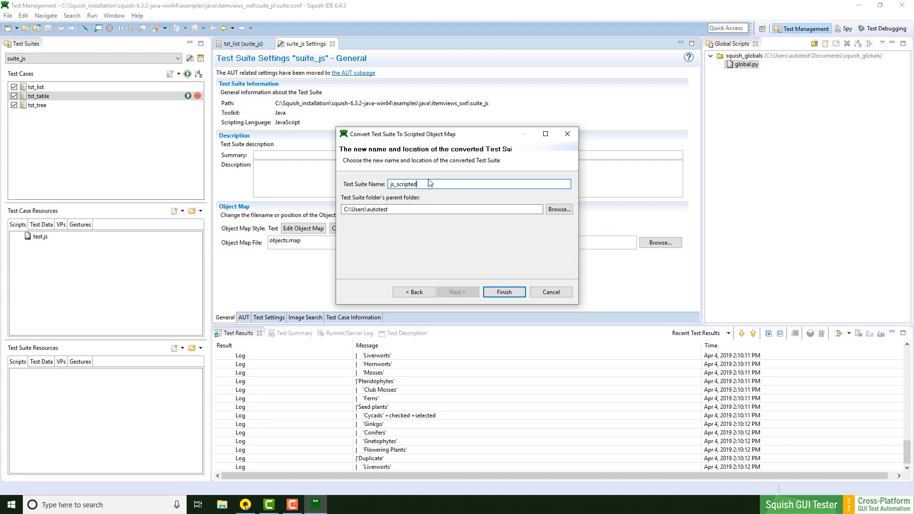
pyautogui.click(440, 208)
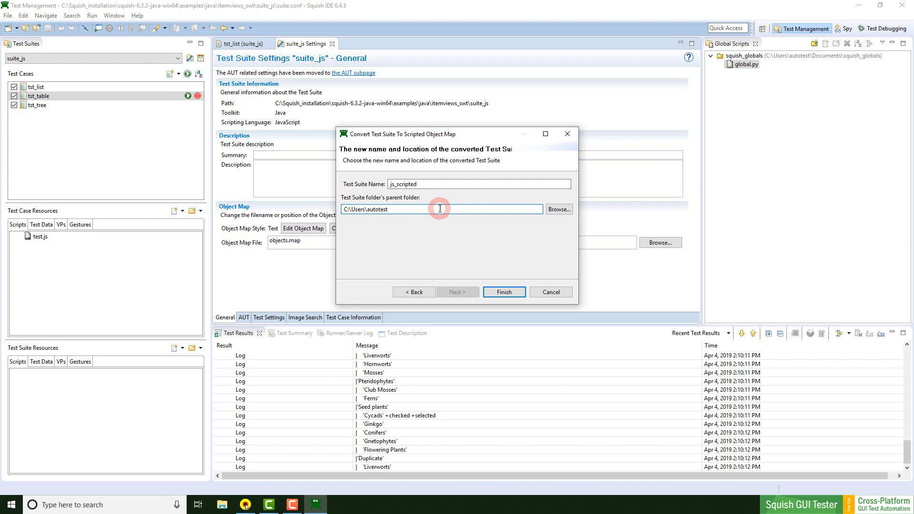
pyautogui.click(505, 292)
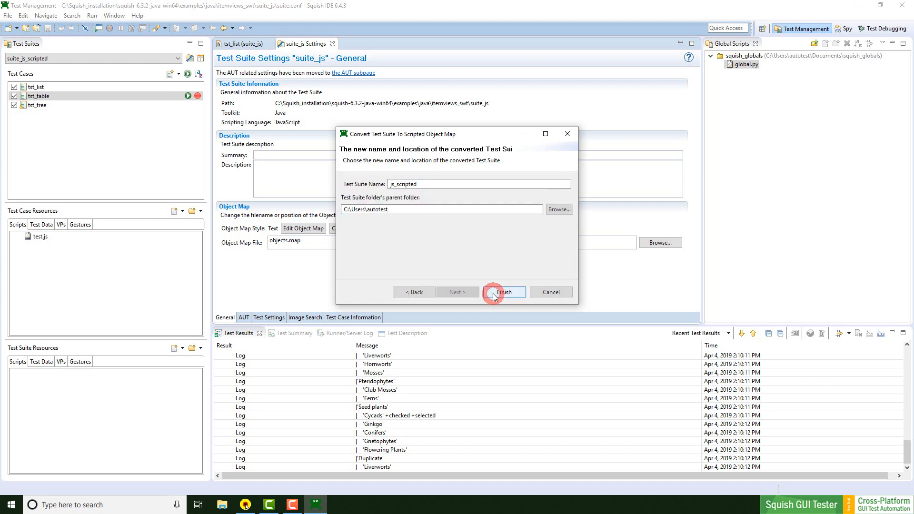
# Review the maximized Test Suite Migration Preview and accept it, producing suite_js_scripted with names.js
pyautogui.click(505, 292)
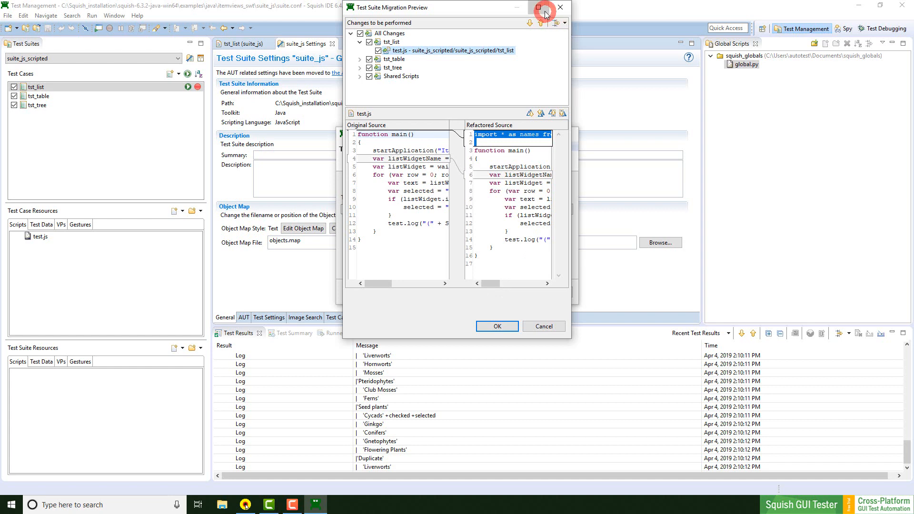
pyautogui.click(545, 7)
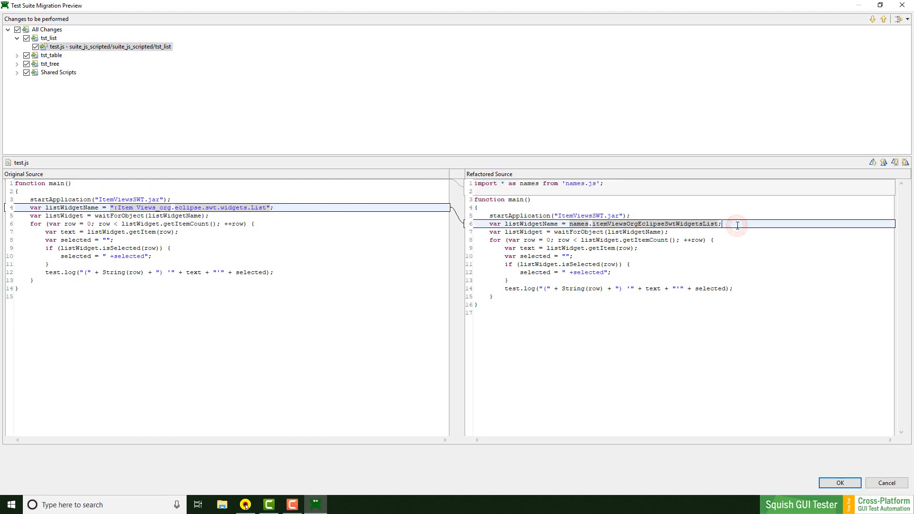
pyautogui.moveTo(826, 463)
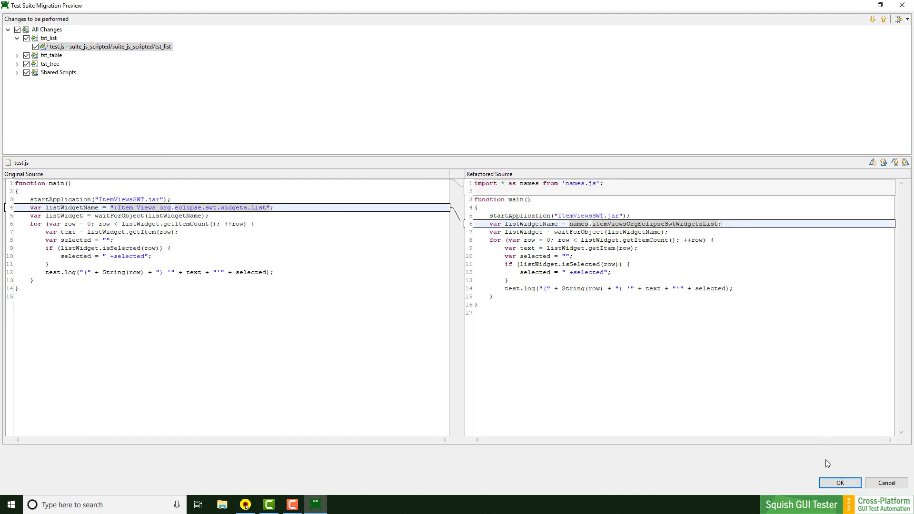
pyautogui.click(840, 483)
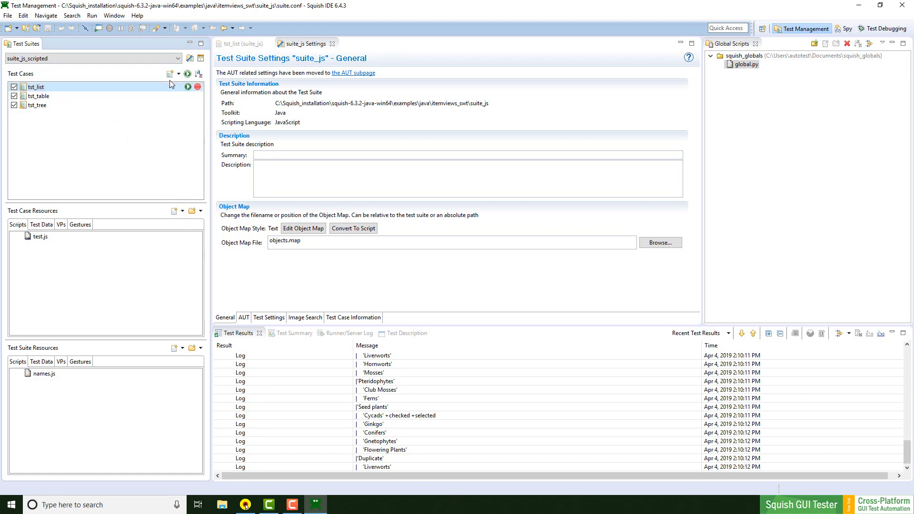
pyautogui.moveTo(186, 74)
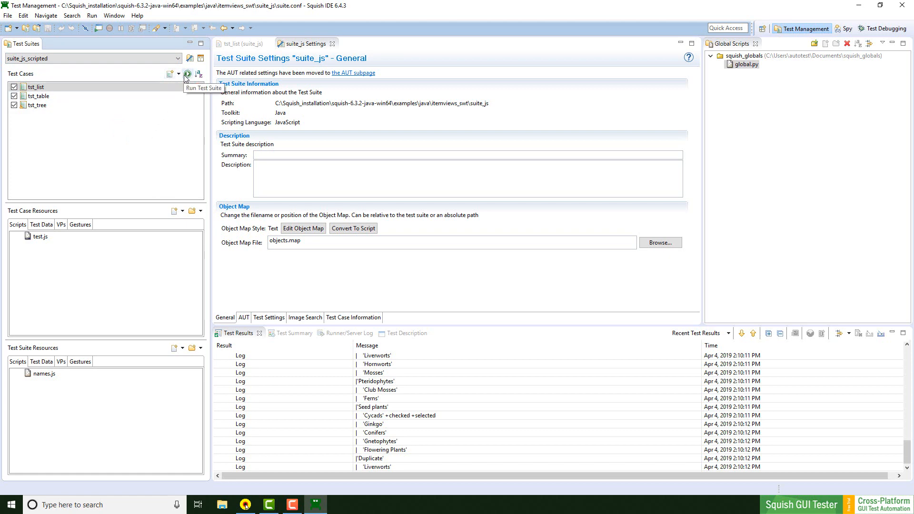
# Replay suite_js_scripted so tst_list logs its list items in fresh results
pyautogui.click(187, 74)
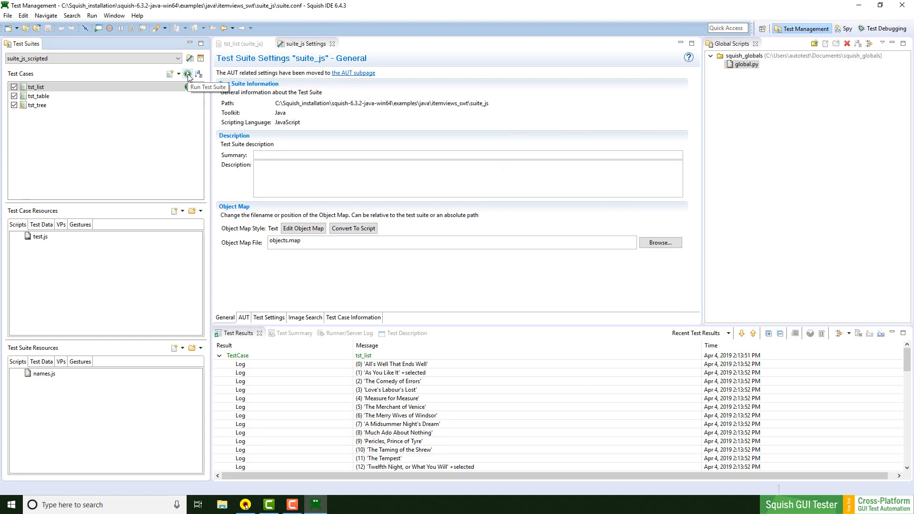
pyautogui.click(187, 75)
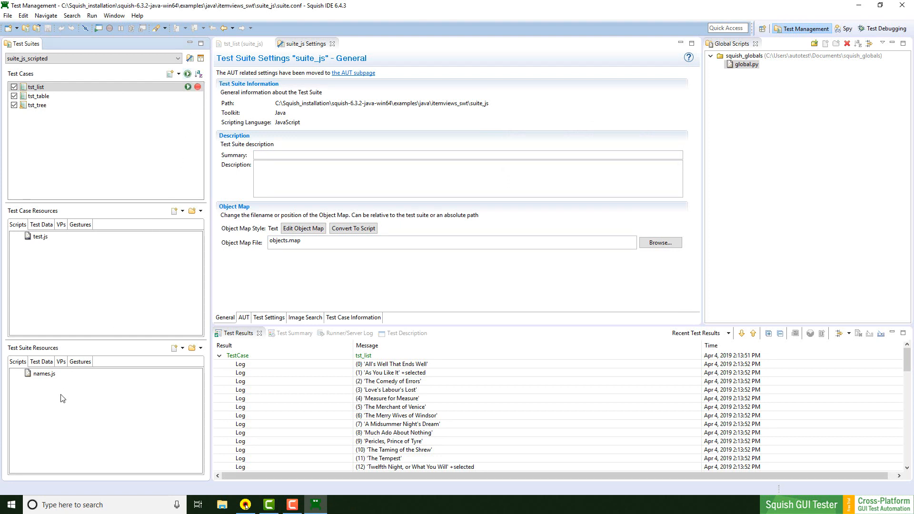
# Open the names.js suite resource in the editor to view the exported object name definitions
pyautogui.click(39, 373)
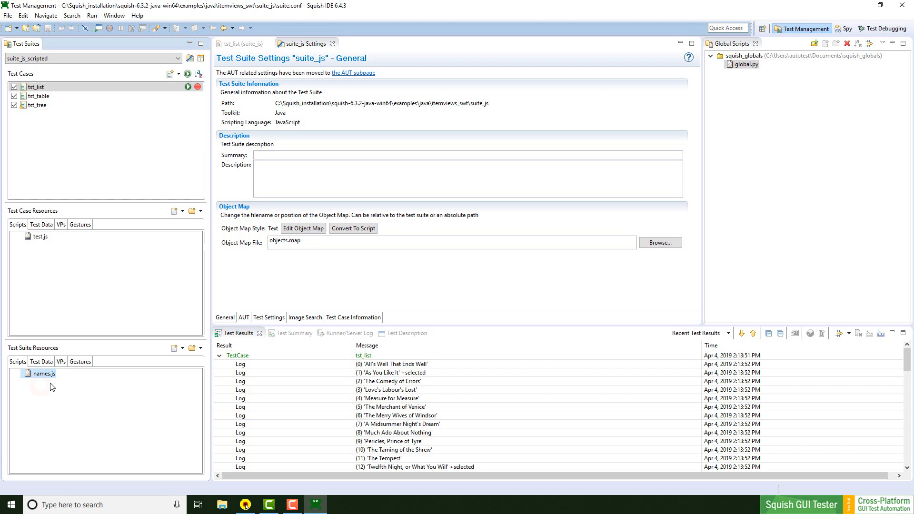
pyautogui.click(40, 374)
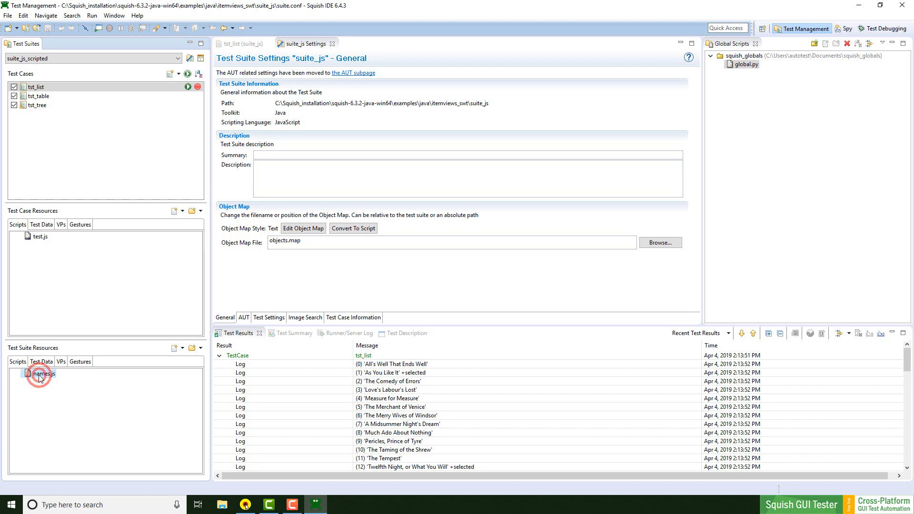
pyautogui.doubleClick(38, 373)
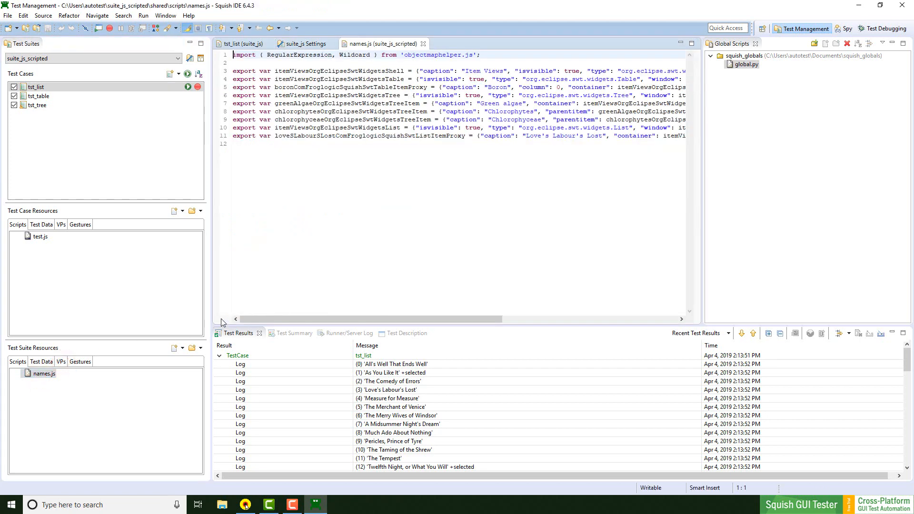